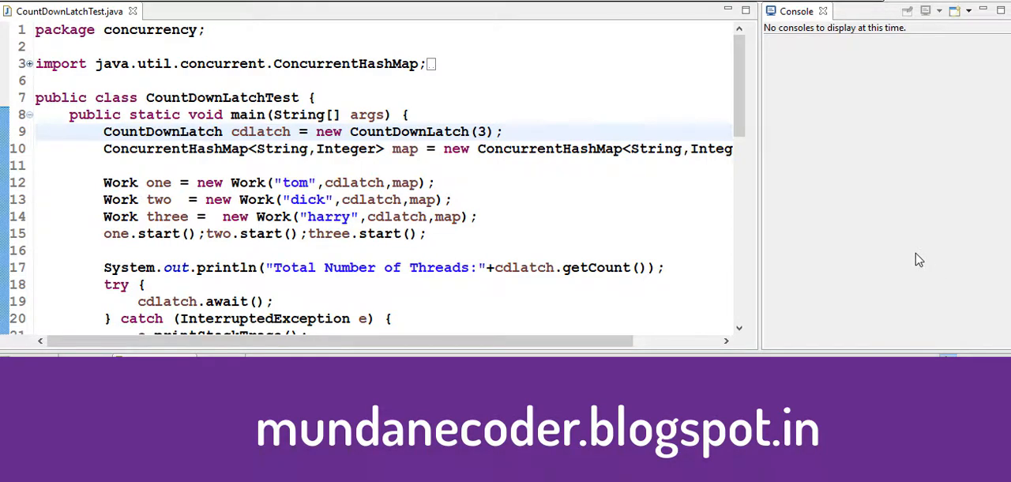
{"action": "mouse_move", "coordinate": [938, 261]}
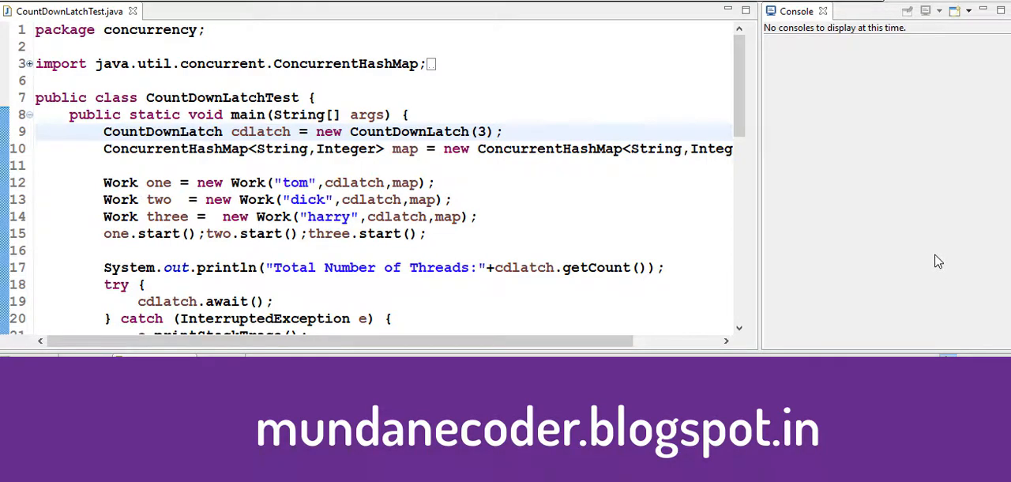
{"action": "mouse_move", "coordinate": [930, 261]}
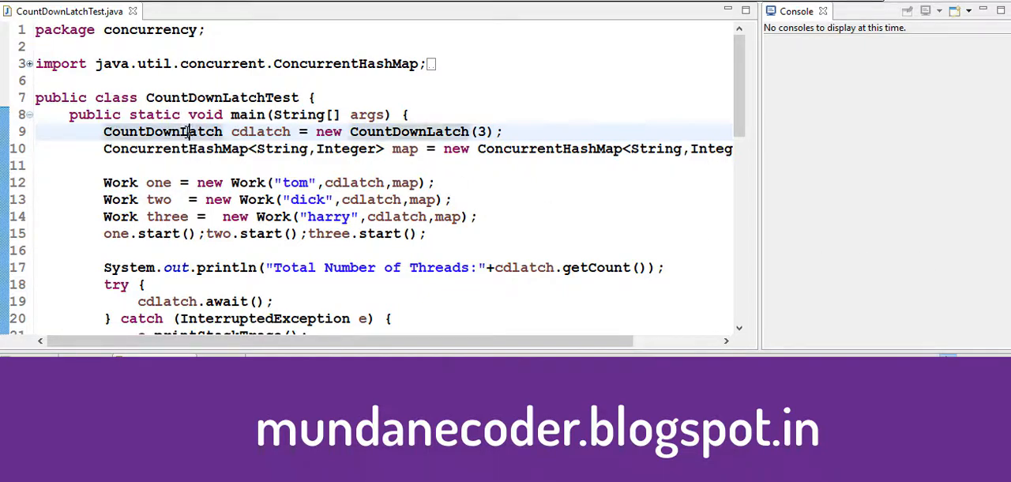
Highlight the CountDownLatch and ConcurrentHashMap types and the initial latch count of 3.
{"action": "double_click", "coordinate": [163, 131]}
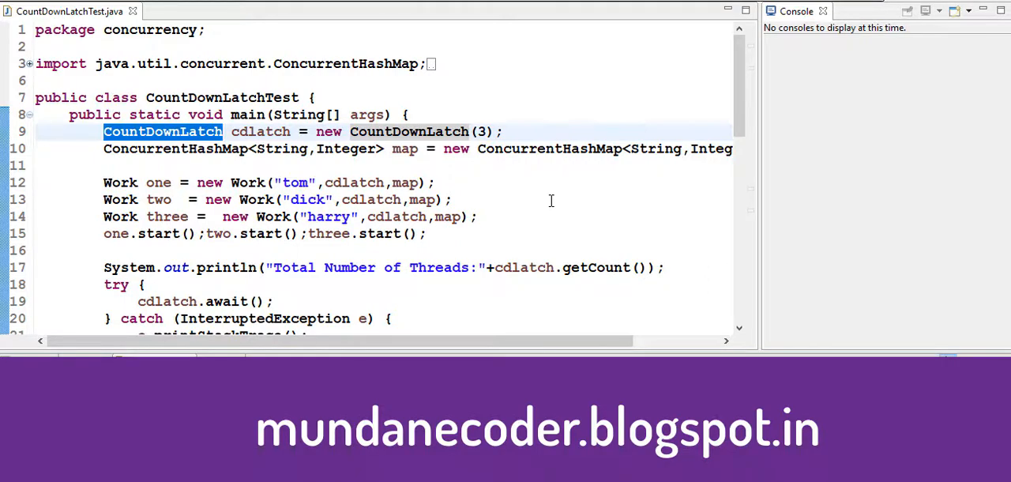
{"action": "mouse_move", "coordinate": [573, 190]}
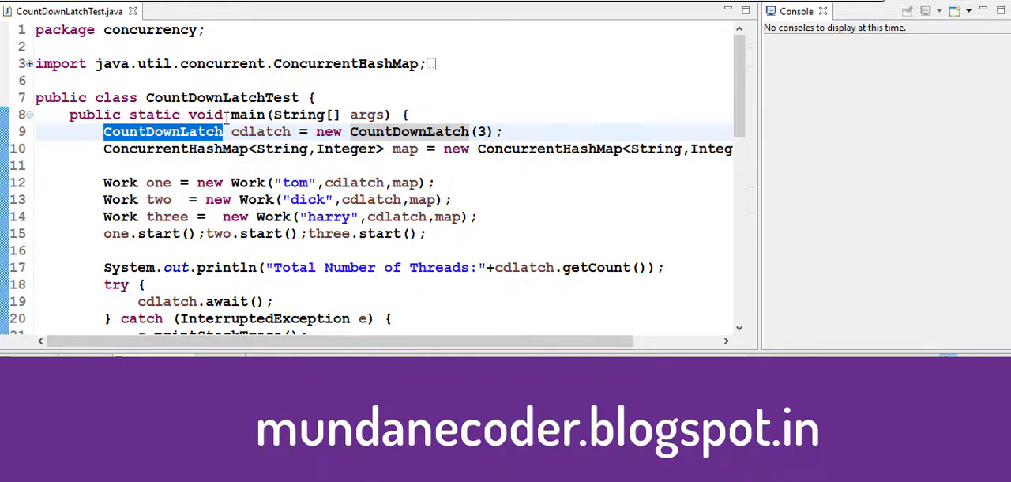
{"action": "left_click", "coordinate": [172, 131]}
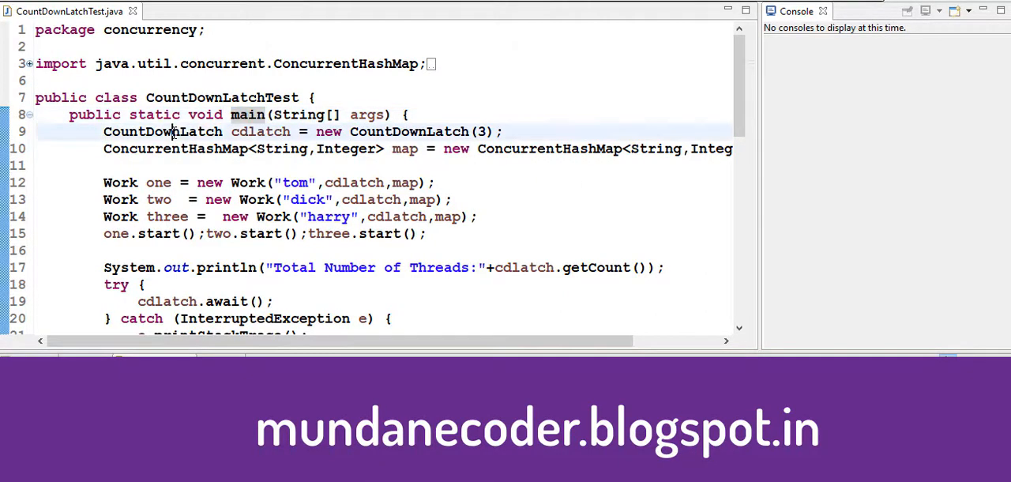
{"action": "double_click", "coordinate": [163, 132]}
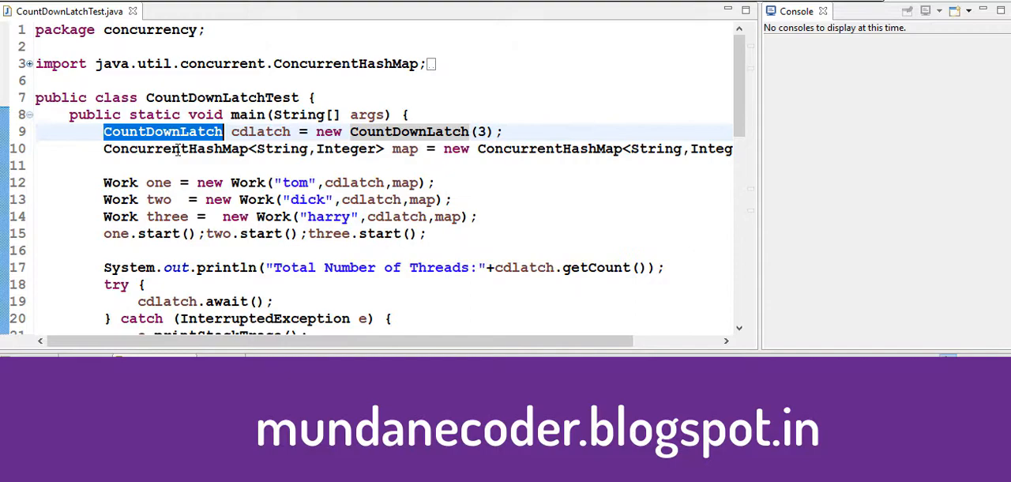
{"action": "double_click", "coordinate": [175, 149]}
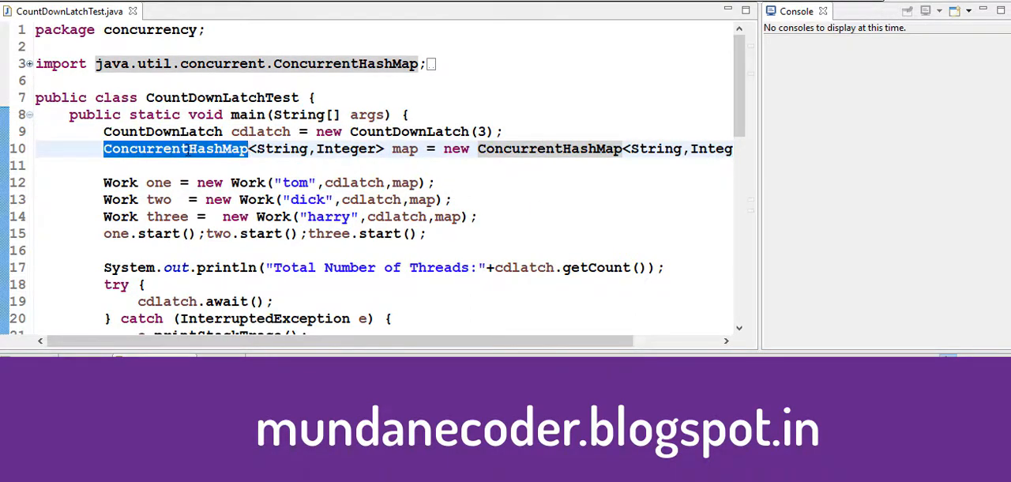
{"action": "left_click", "coordinate": [479, 131]}
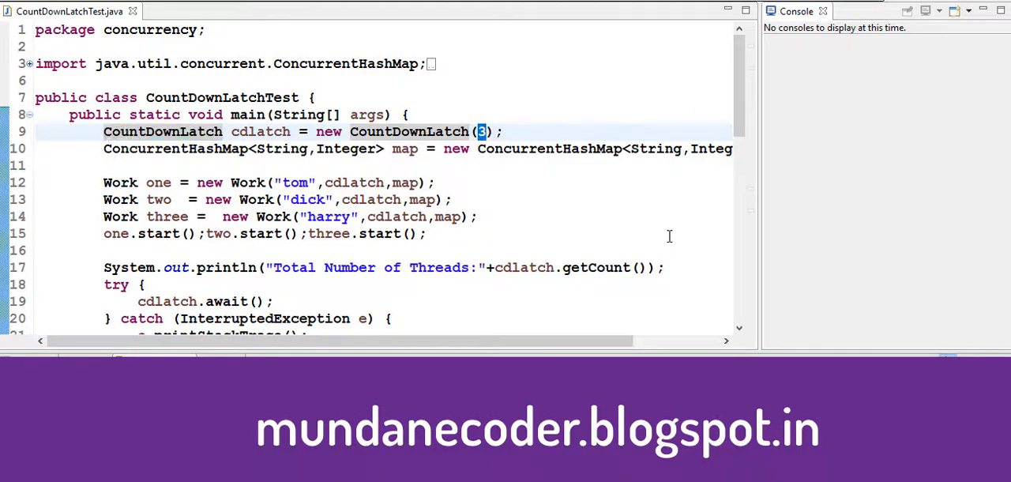
{"action": "mouse_move", "coordinate": [431, 131]}
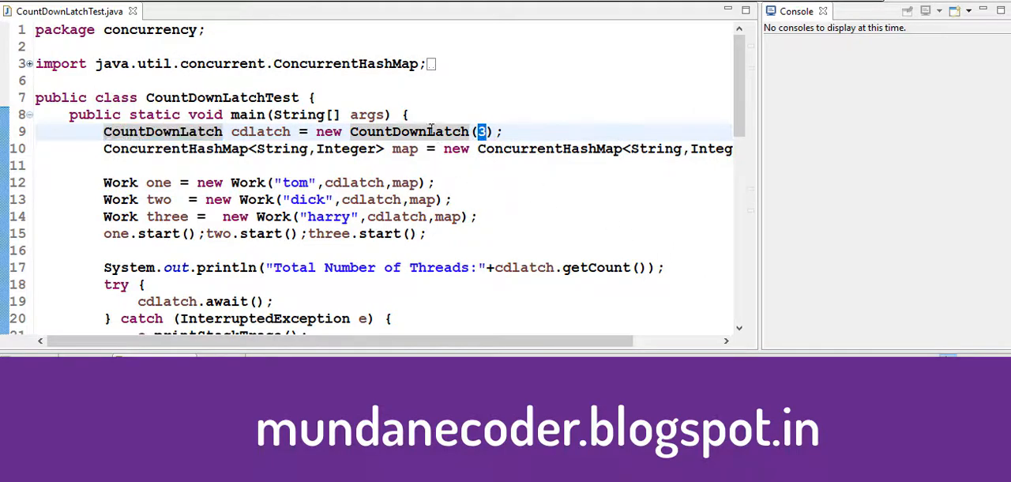
Open the CountDownLatch constructor source and highlight count, IllegalArgumentException and Sync.
{"action": "left_click", "coordinate": [409, 131]}
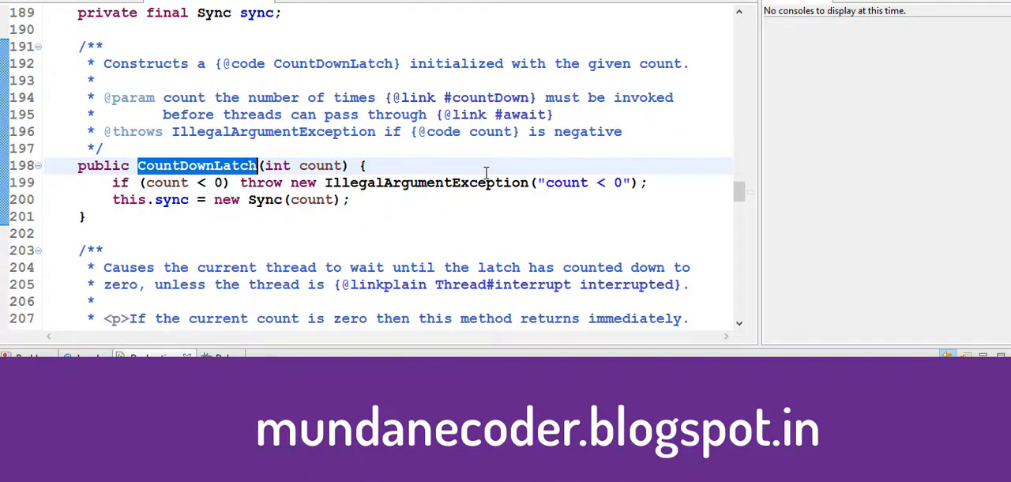
{"action": "double_click", "coordinate": [320, 165]}
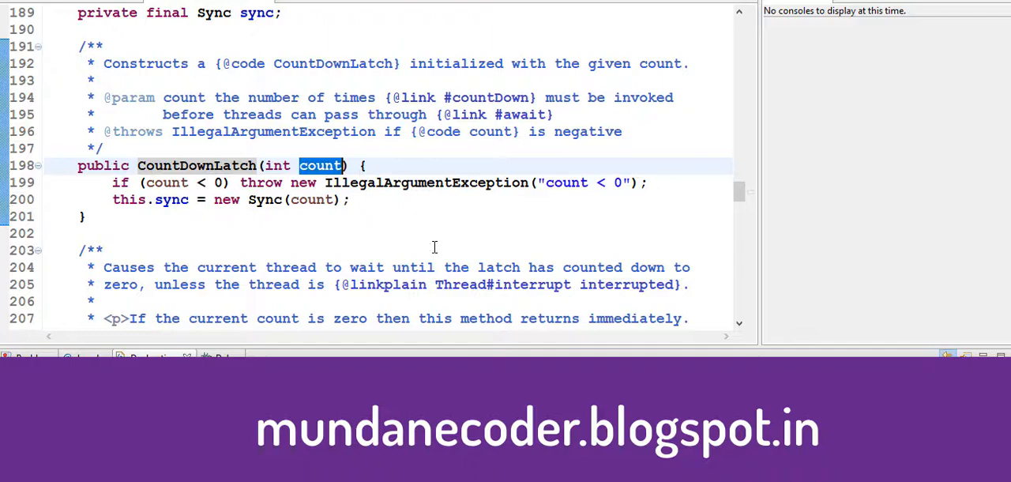
{"action": "left_click", "coordinate": [115, 182]}
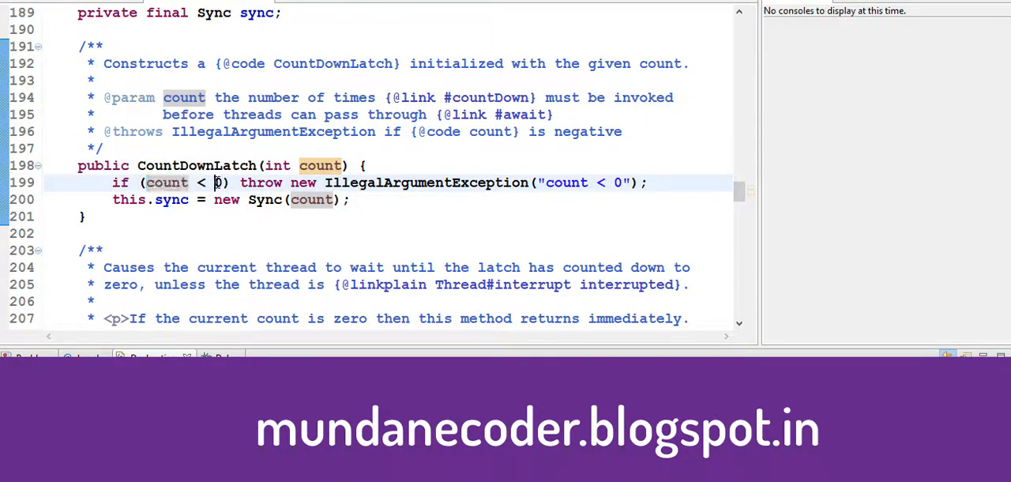
{"action": "double_click", "coordinate": [425, 182]}
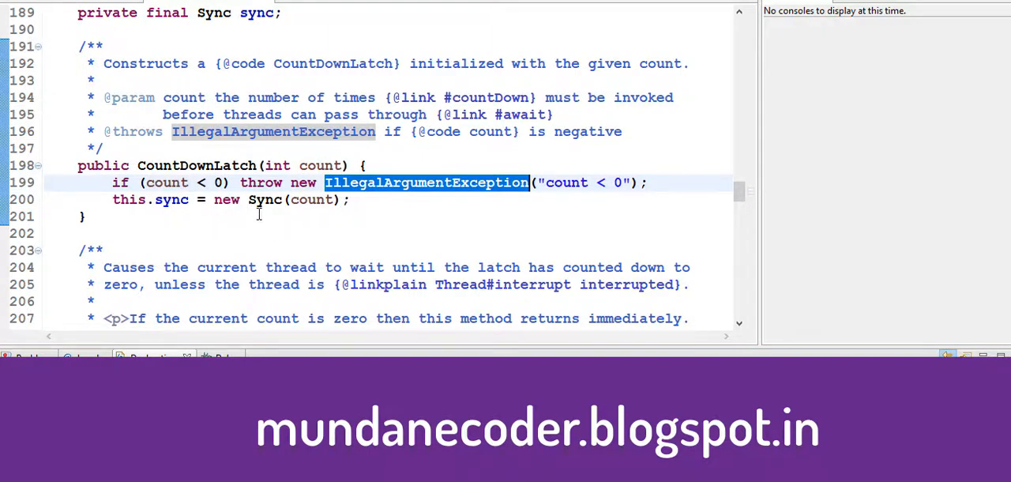
{"action": "double_click", "coordinate": [265, 199]}
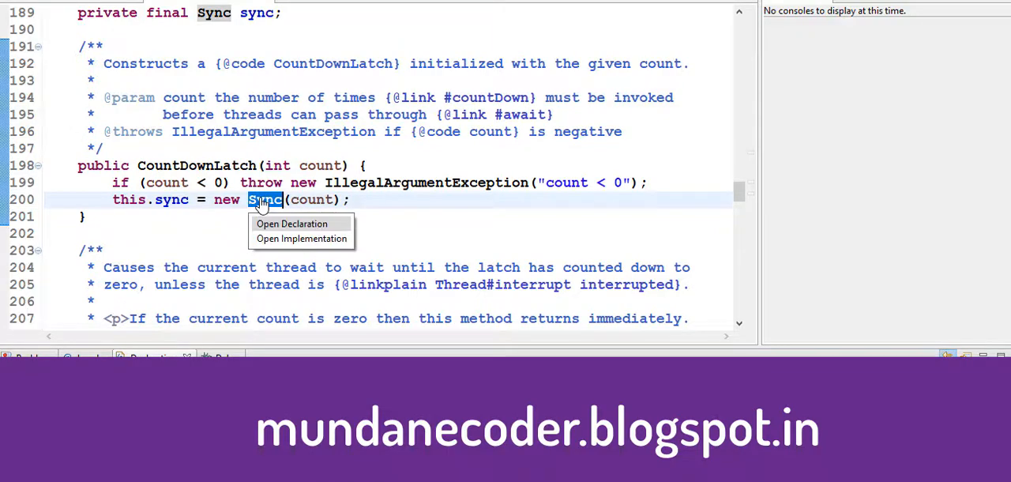
Jump to the Sync class and highlight its static modifier and AbstractQueuedSynchronizer superclass.
{"action": "left_click", "coordinate": [292, 224]}
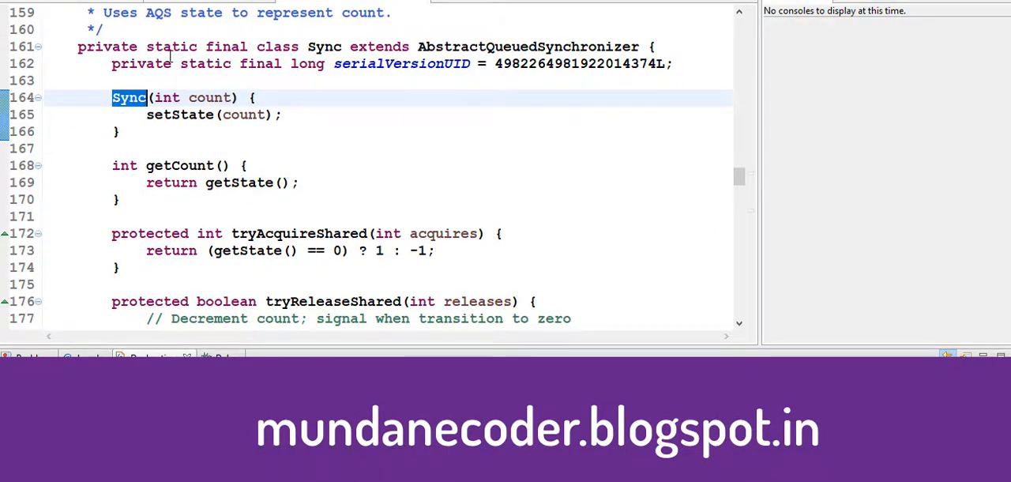
{"action": "double_click", "coordinate": [172, 46]}
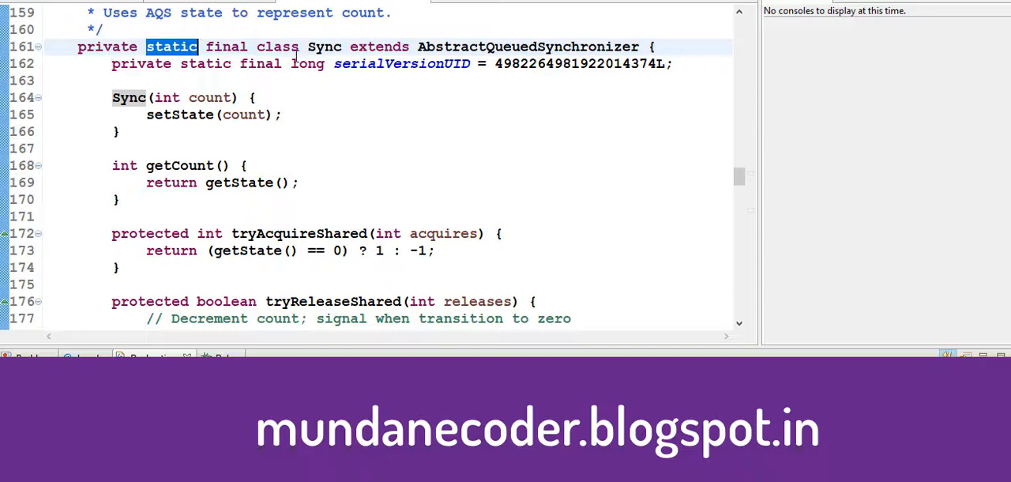
{"action": "mouse_move", "coordinate": [543, 267]}
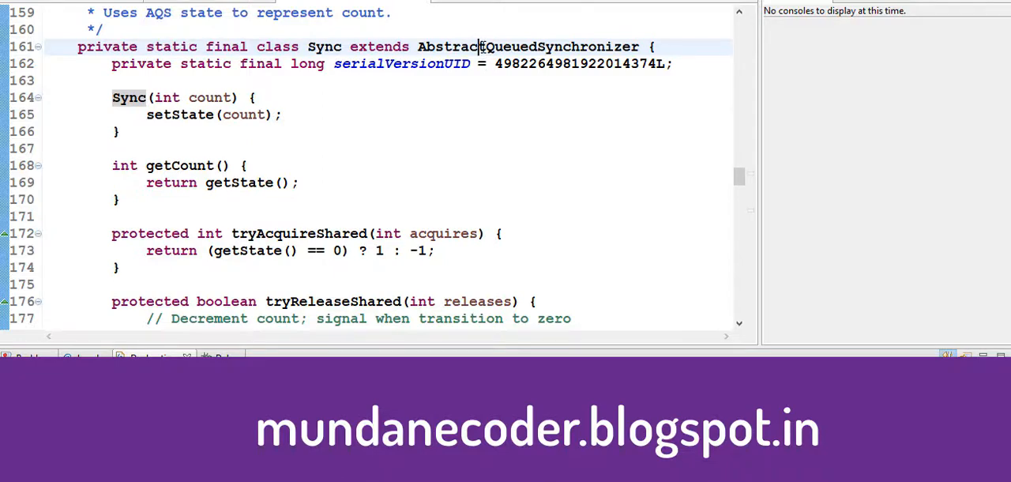
{"action": "double_click", "coordinate": [527, 47]}
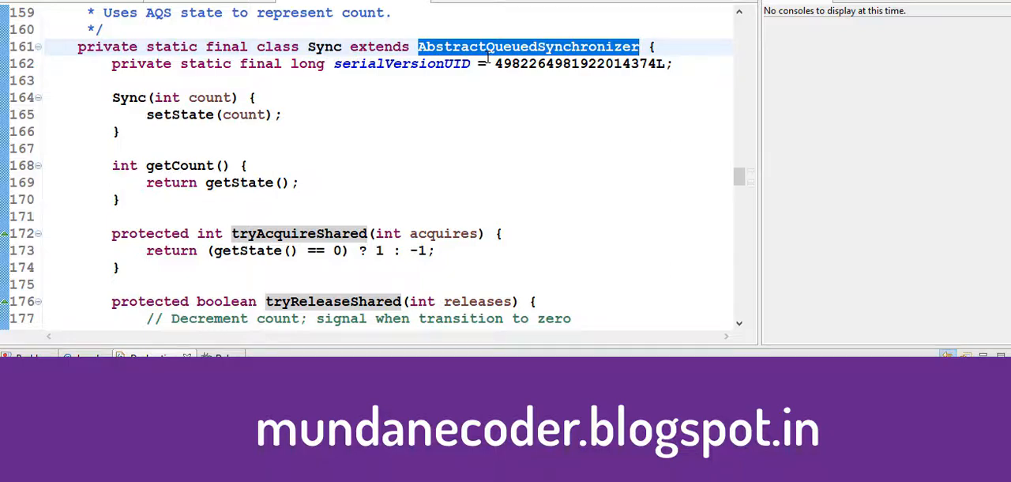
{"action": "scroll", "scroll_direction": "down", "scroll_amount": 3}
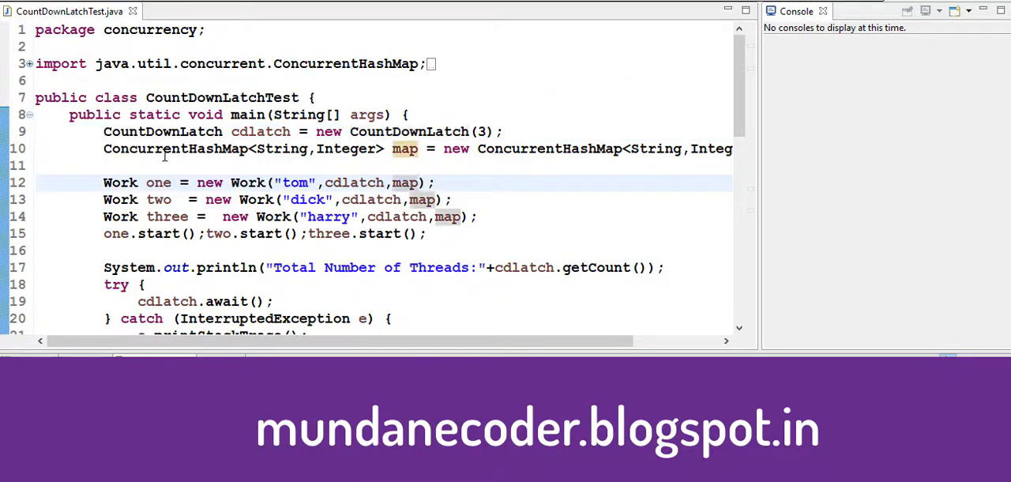
Highlight the ConcurrentHashMap type on line 10 of CountDownLatchTest's main method.
{"action": "double_click", "coordinate": [176, 149]}
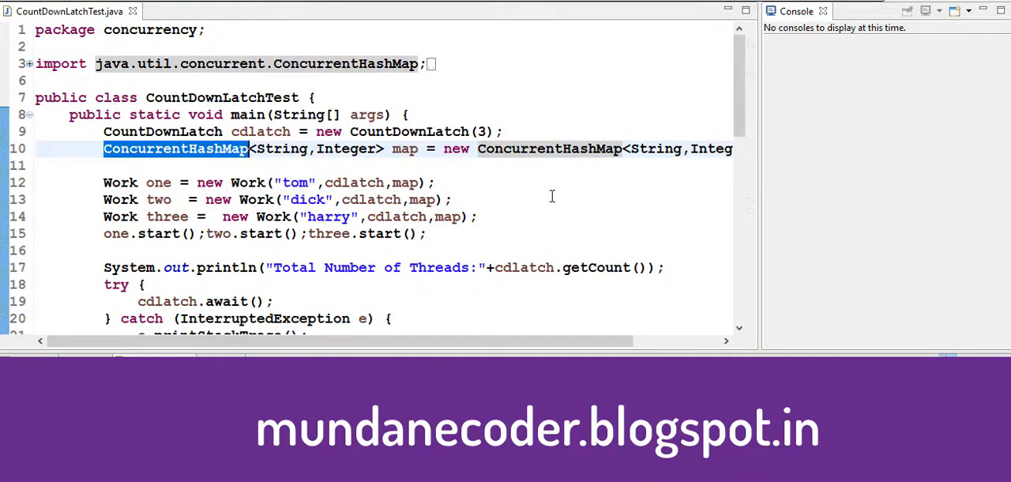
{"action": "mouse_move", "coordinate": [588, 148]}
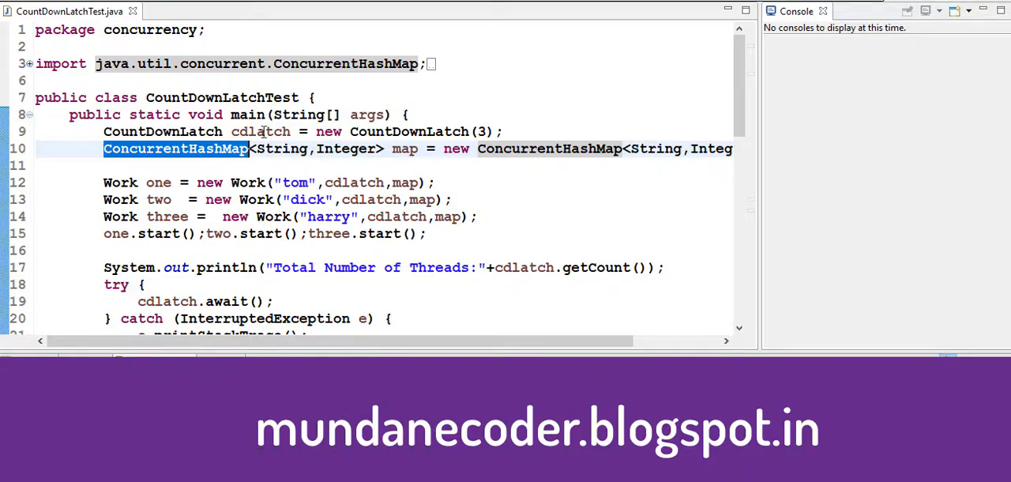
{"action": "scroll", "scroll_direction": "down", "scroll_amount": 3}
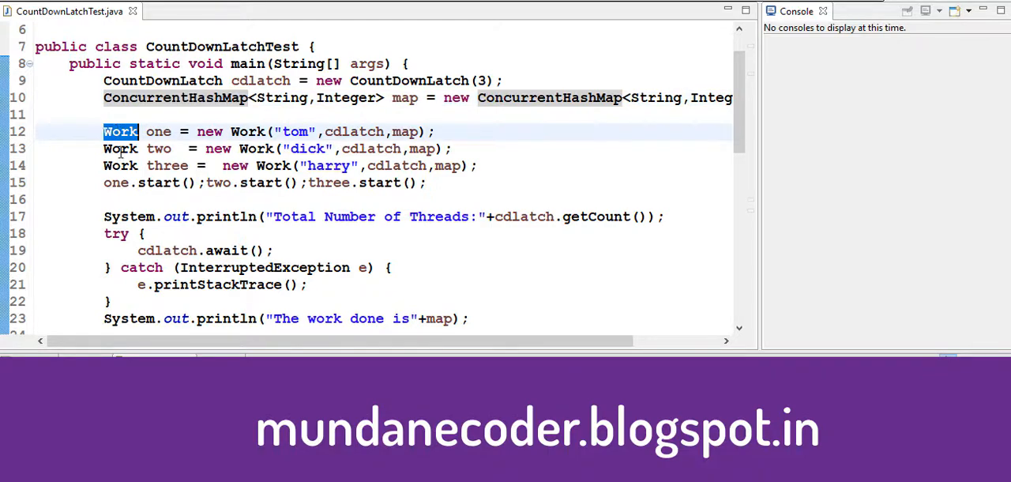
{"action": "double_click", "coordinate": [120, 165]}
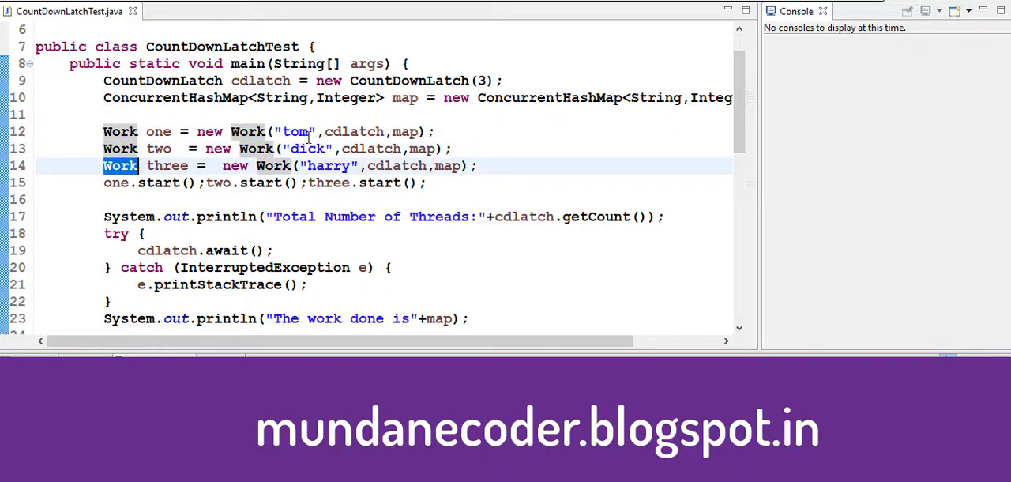
{"action": "double_click", "coordinate": [354, 132]}
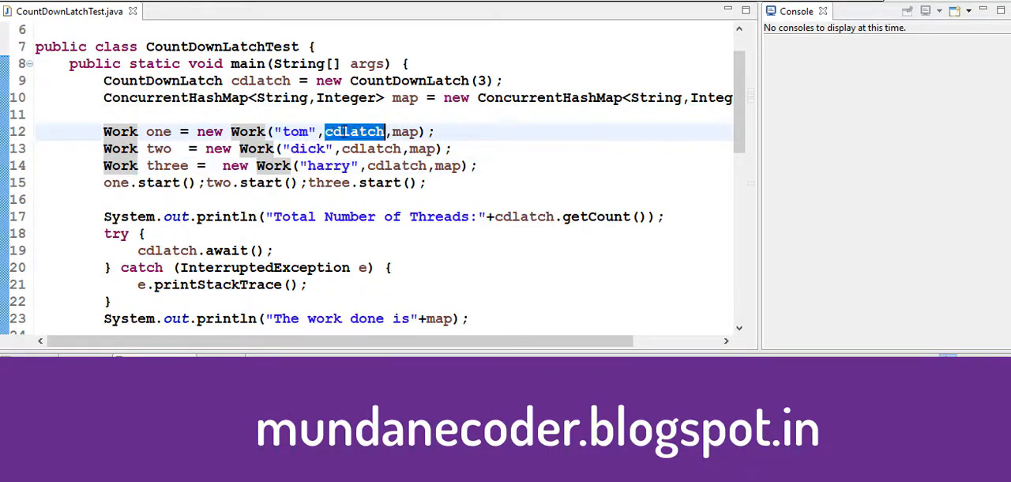
{"action": "double_click", "coordinate": [405, 132]}
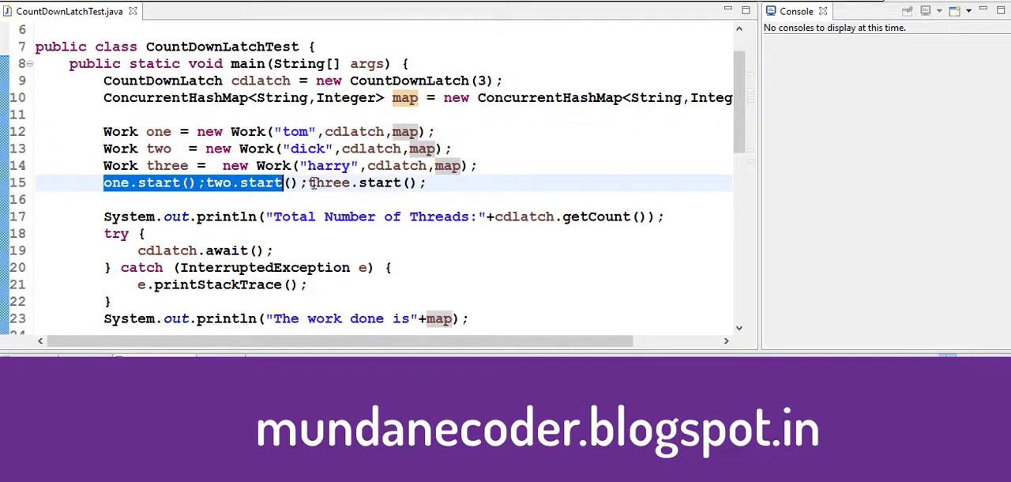
{"action": "left_click_drag", "start_coordinate": [303, 183], "coordinate": [428, 182]}
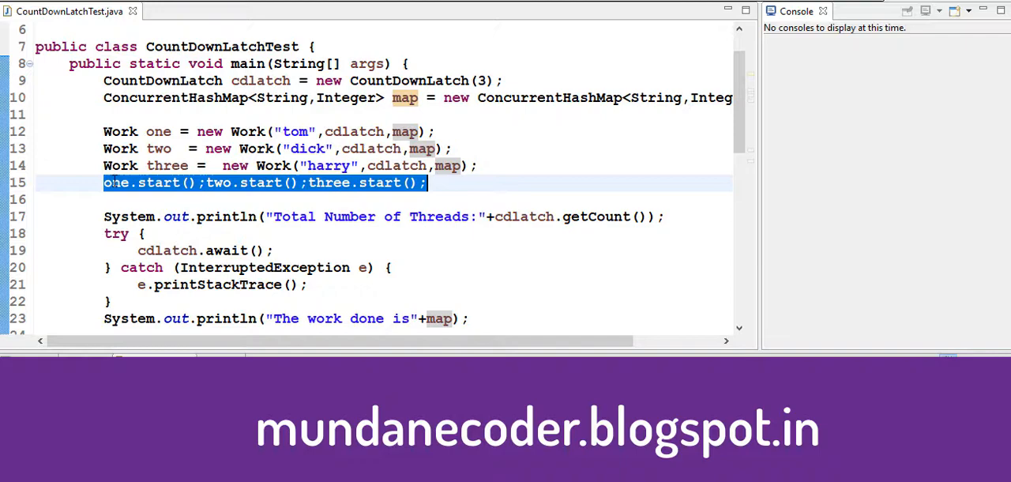
{"action": "double_click", "coordinate": [218, 182]}
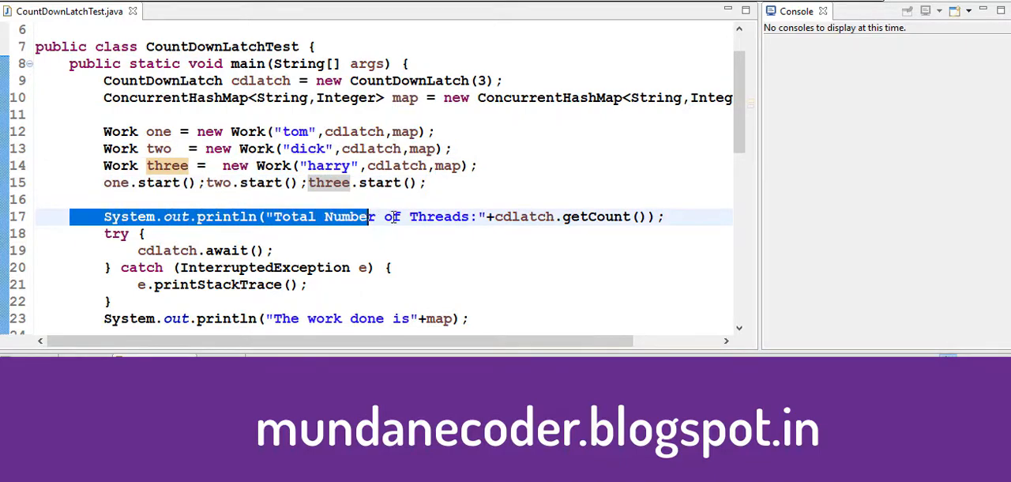
{"action": "scroll", "scroll_direction": "down", "scroll_amount": 3}
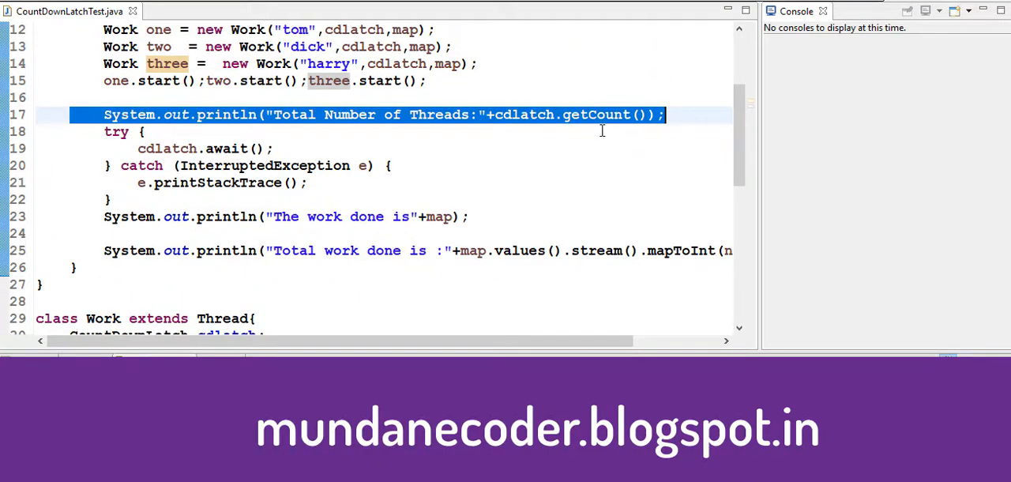
{"action": "left_click", "coordinate": [275, 115]}
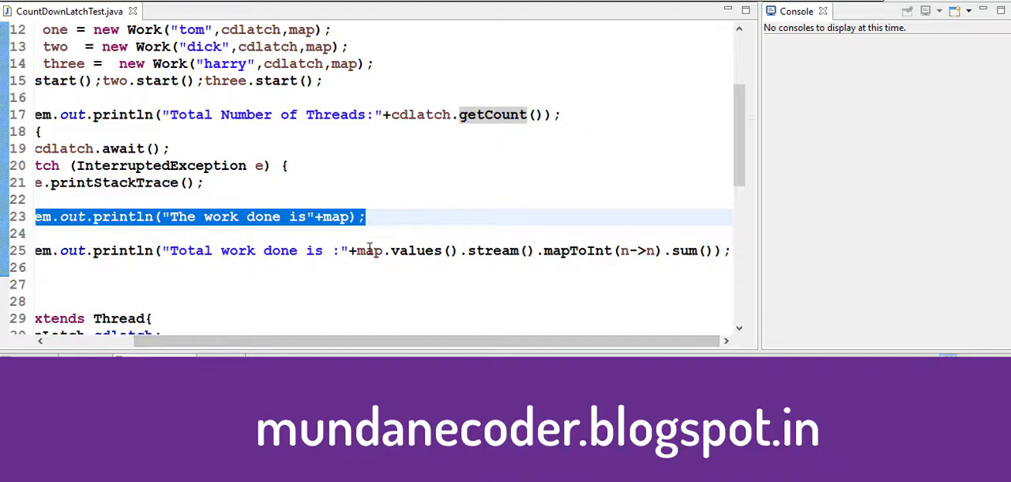
{"action": "double_click", "coordinate": [492, 250]}
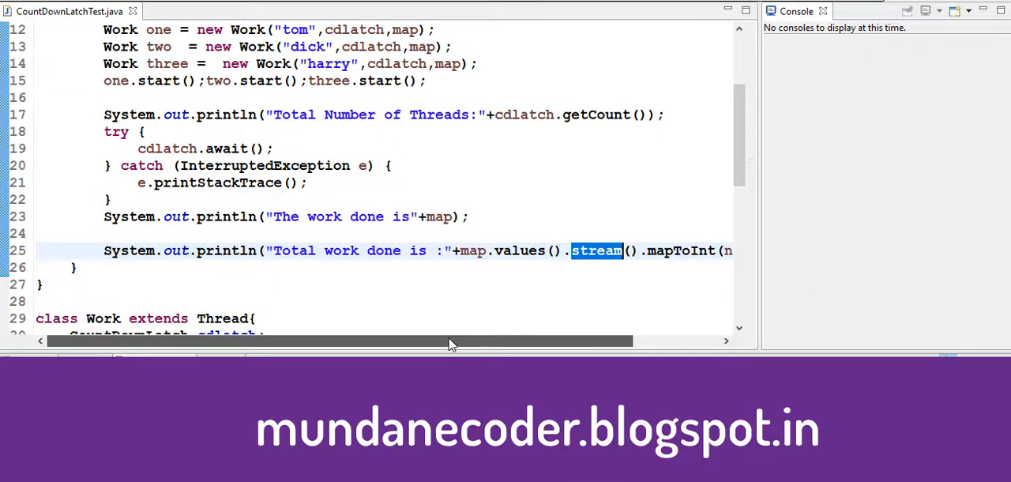
{"action": "scroll", "scroll_direction": "down", "scroll_amount": 3}
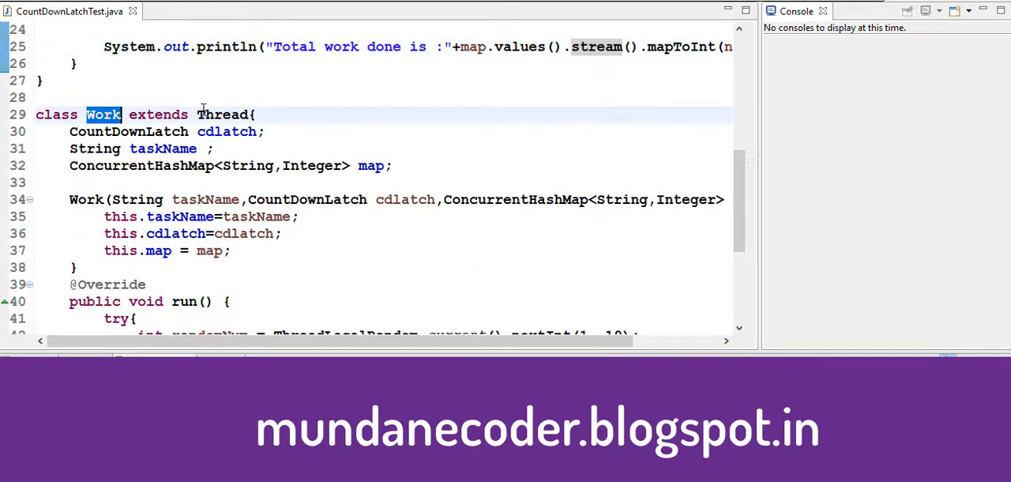
{"action": "double_click", "coordinate": [163, 148]}
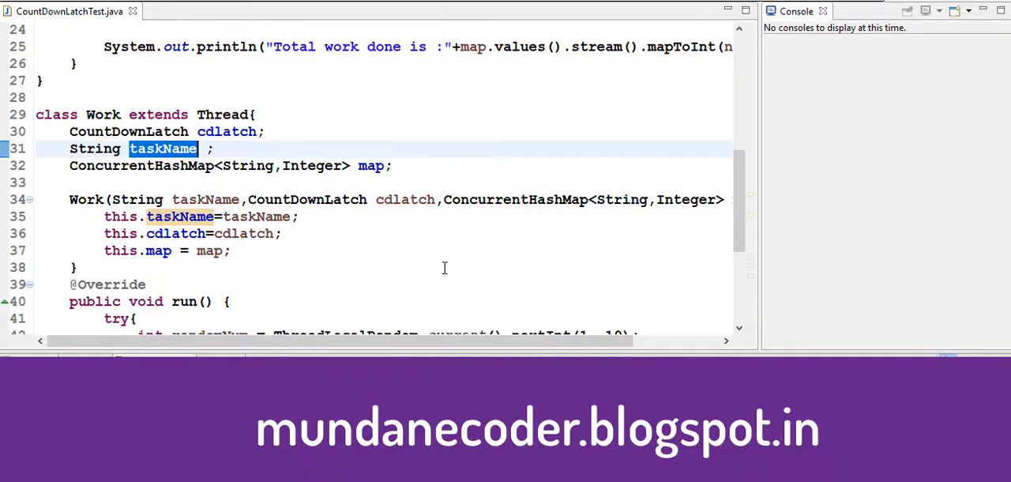
{"action": "double_click", "coordinate": [371, 165]}
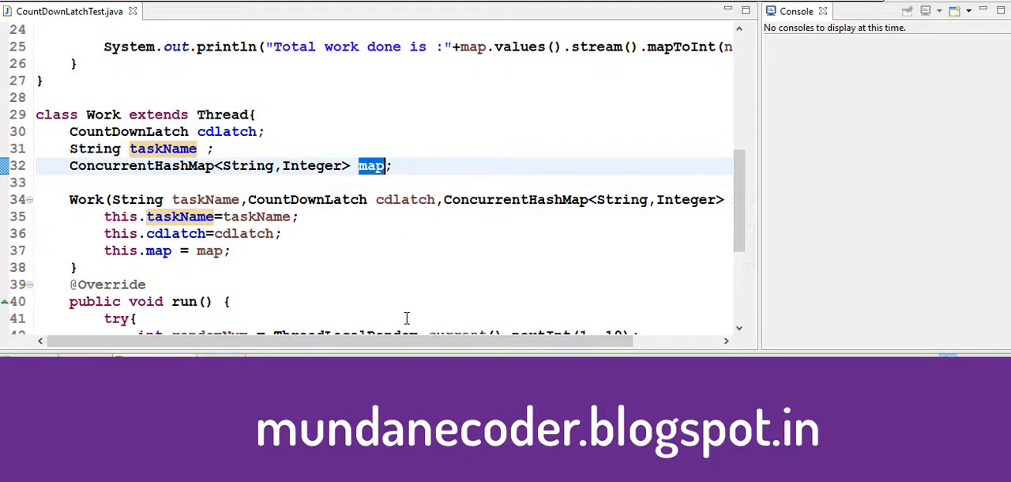
{"action": "scroll", "scroll_direction": "down", "scroll_amount": 3}
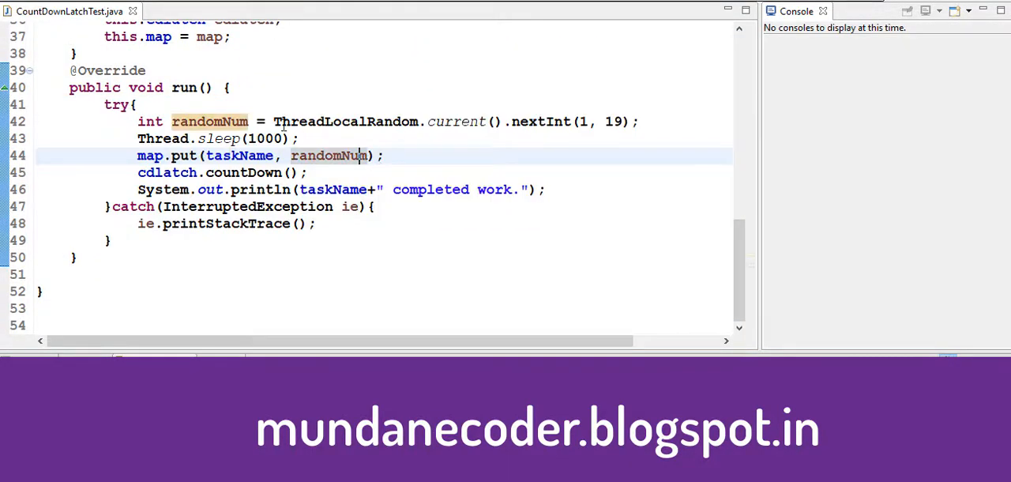
{"action": "mouse_move", "coordinate": [345, 121]}
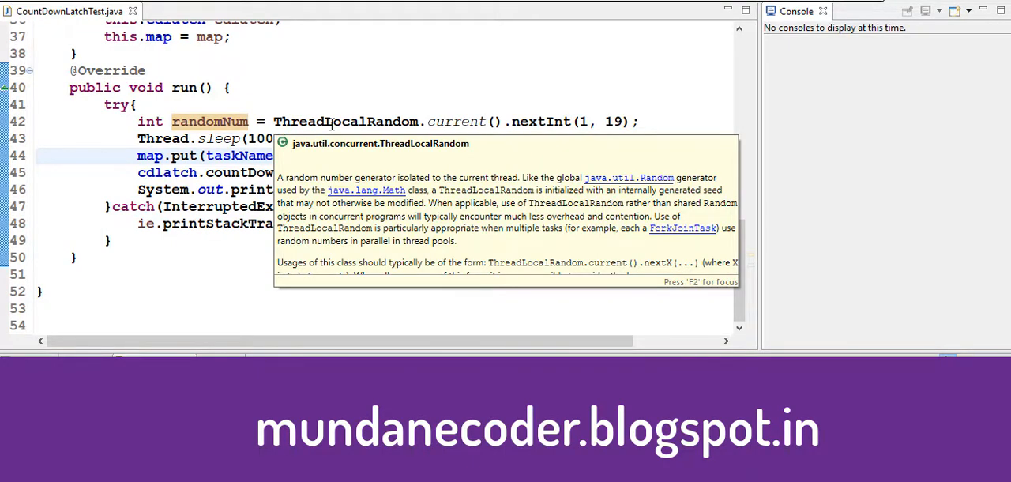
{"action": "mouse_move", "coordinate": [350, 192]}
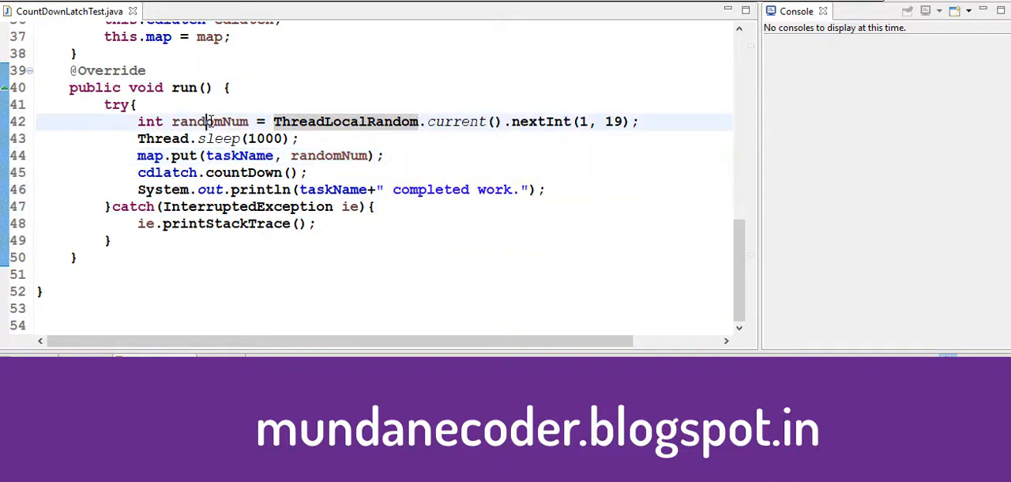
{"action": "double_click", "coordinate": [209, 121]}
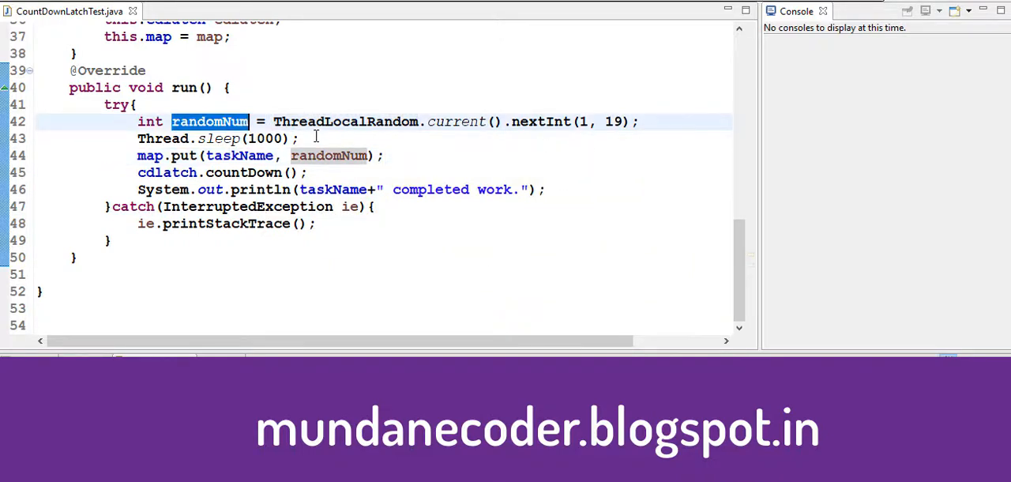
{"action": "left_click", "coordinate": [190, 154]}
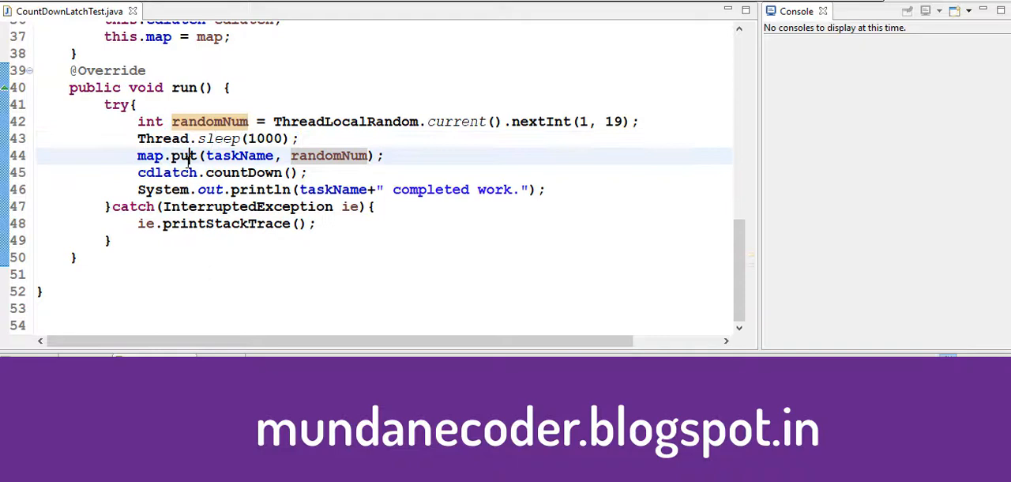
{"action": "triple_click", "coordinate": [237, 155]}
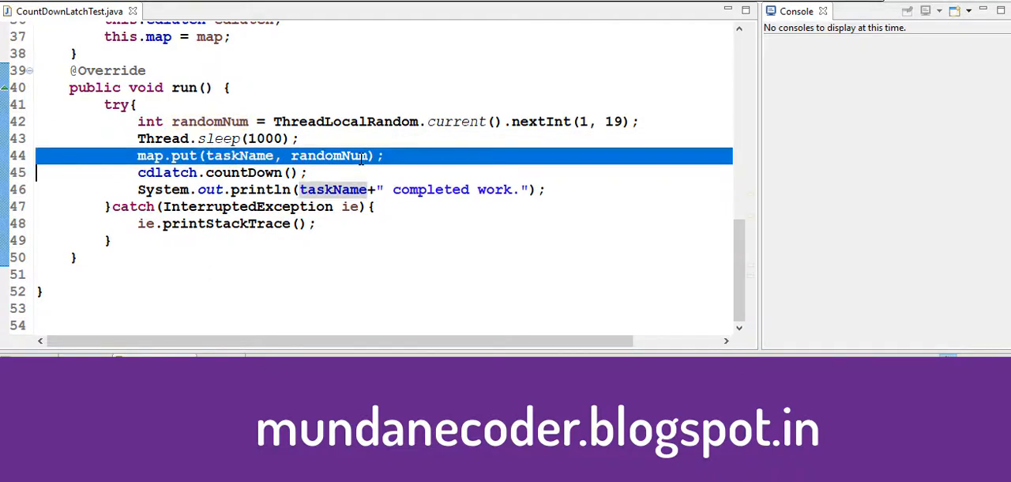
{"action": "left_click", "coordinate": [473, 155]}
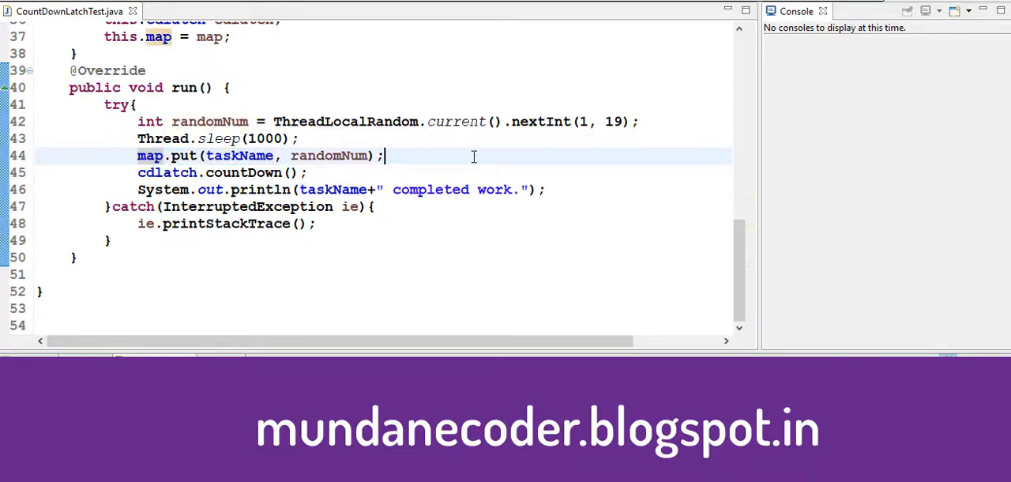
{"action": "double_click", "coordinate": [244, 172]}
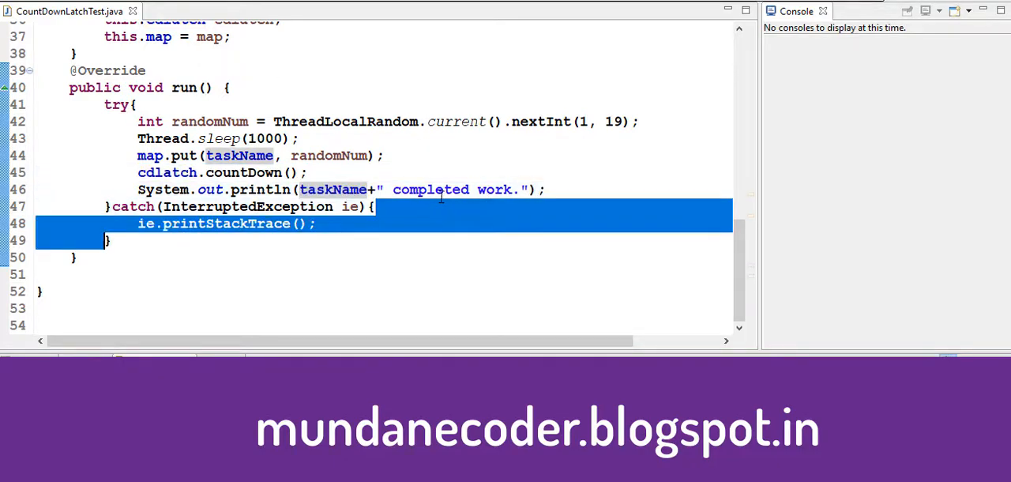
{"action": "double_click", "coordinate": [332, 189]}
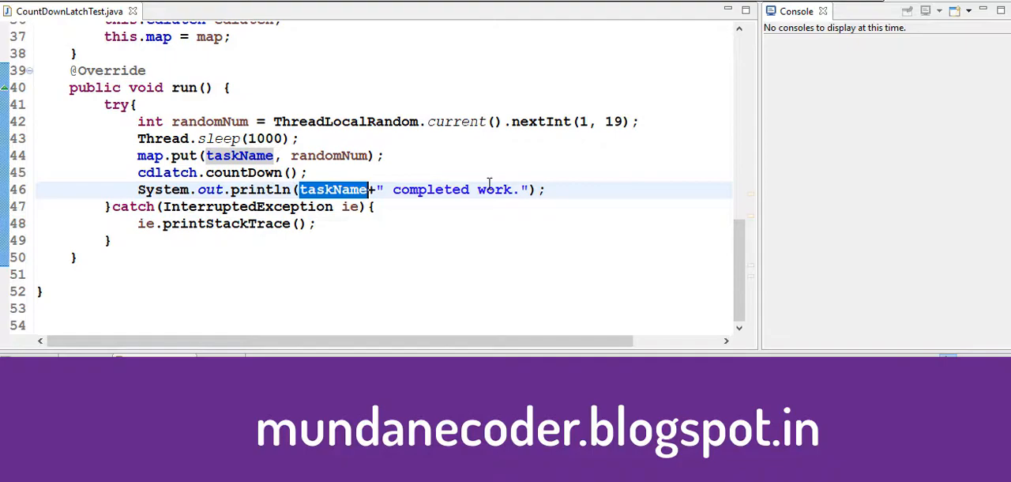
{"action": "scroll", "scroll_direction": "up", "scroll_amount": 3}
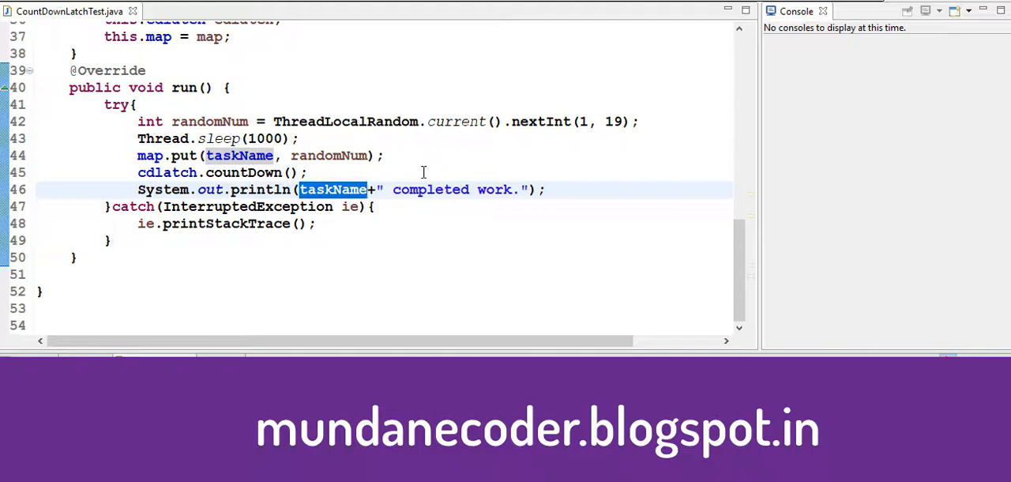
{"action": "mouse_move", "coordinate": [527, 154]}
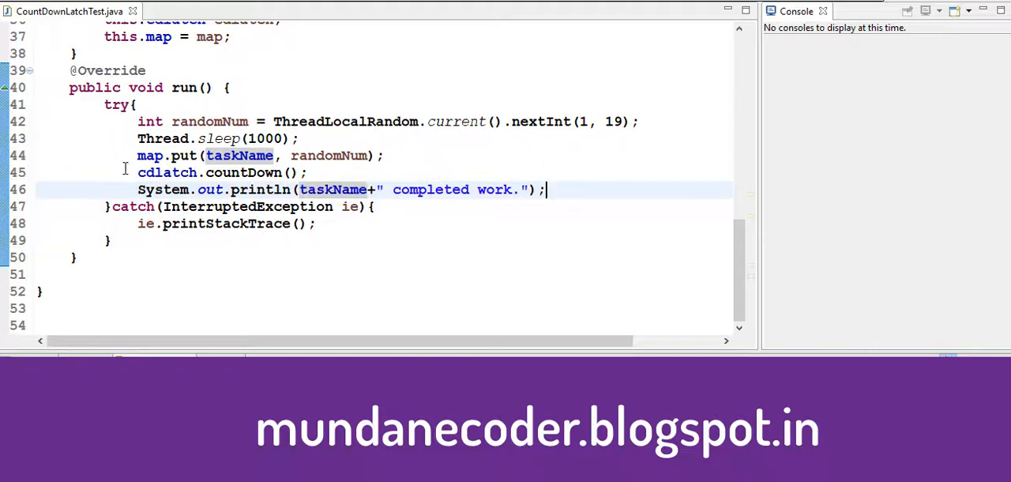
{"action": "scroll", "scroll_direction": "up", "scroll_amount": 3}
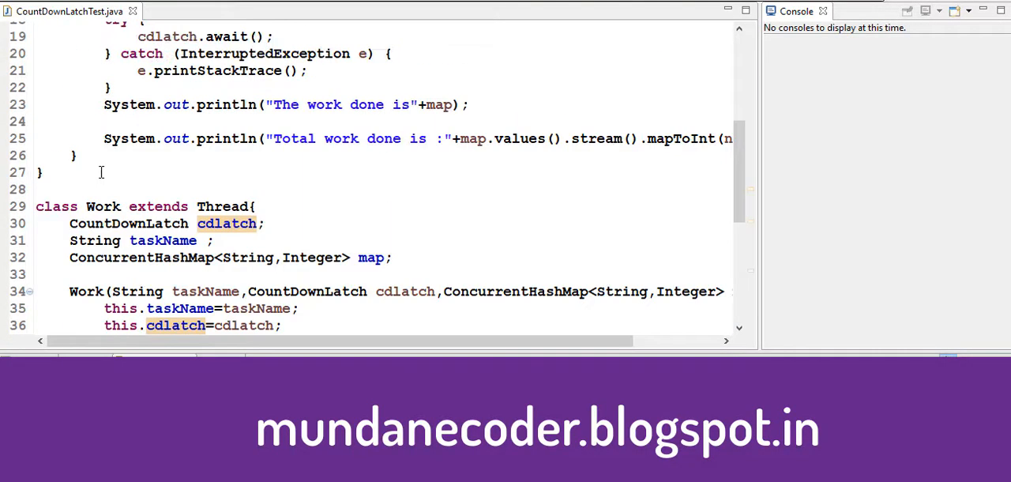
{"action": "scroll", "scroll_direction": "up", "scroll_amount": 3}
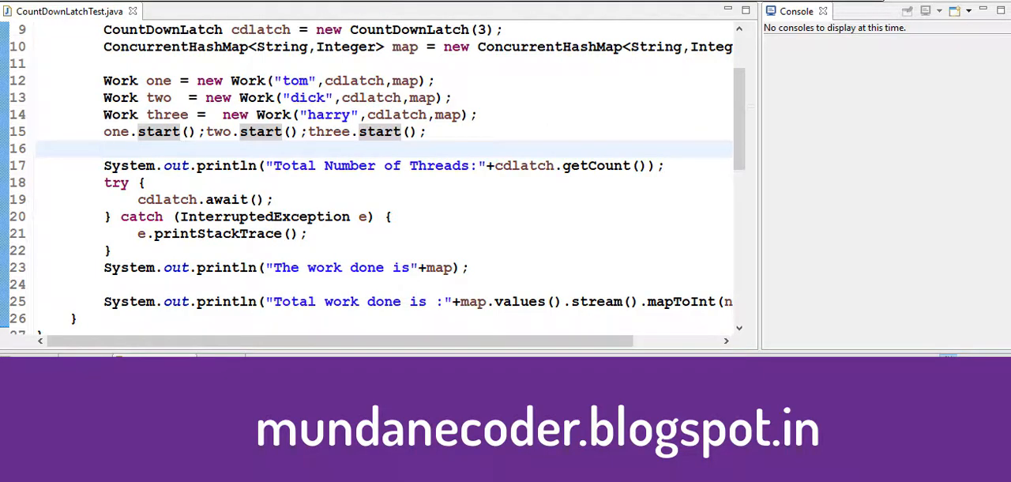
{"action": "left_click", "coordinate": [104, 149]}
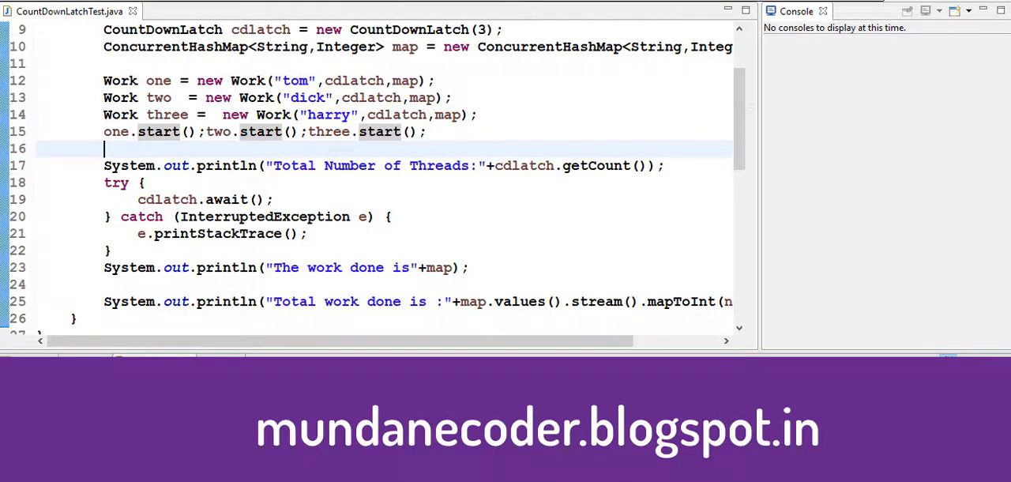
{"action": "mouse_move", "coordinate": [253, 181]}
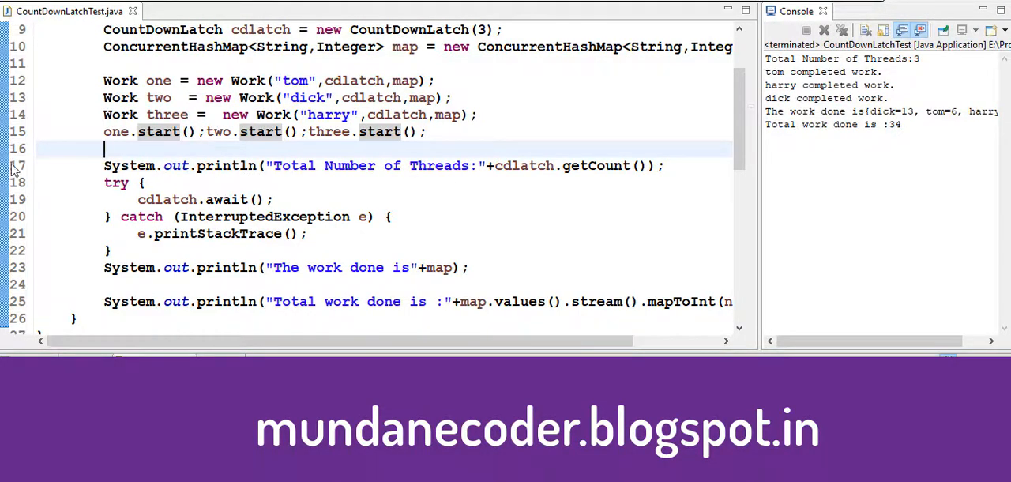
Run CountDownLatchTest and review the console output of three threads and total work 34.
{"action": "double_click", "coordinate": [778, 84]}
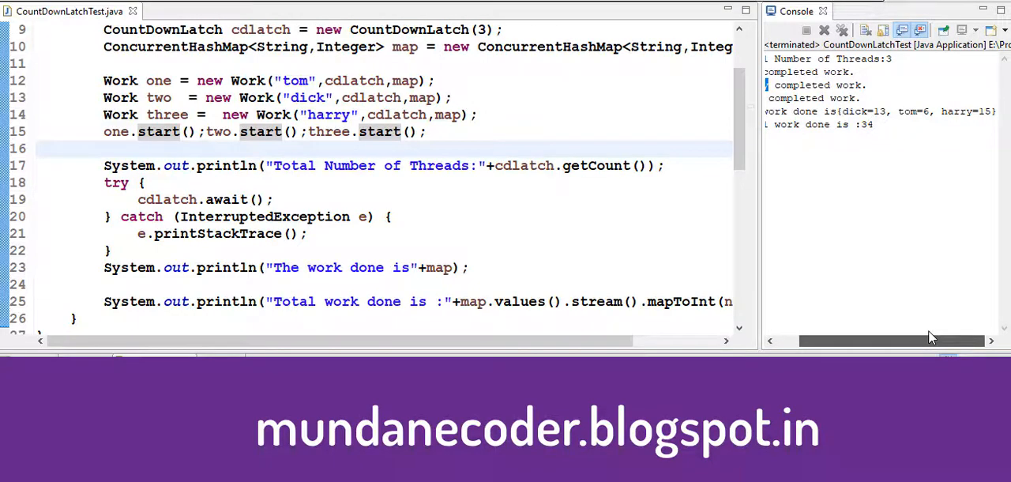
{"action": "mouse_move", "coordinate": [932, 337]}
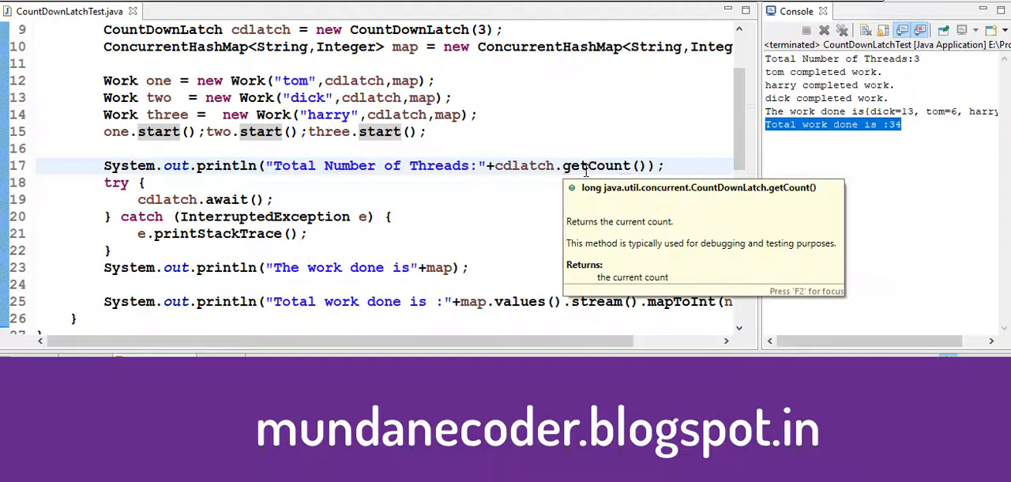
{"action": "scroll", "scroll_direction": "up", "scroll_amount": 3}
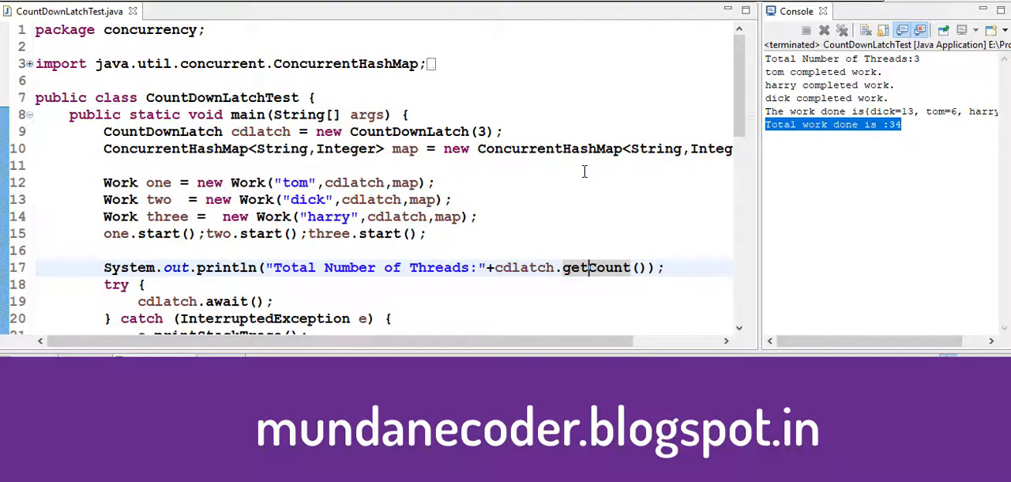